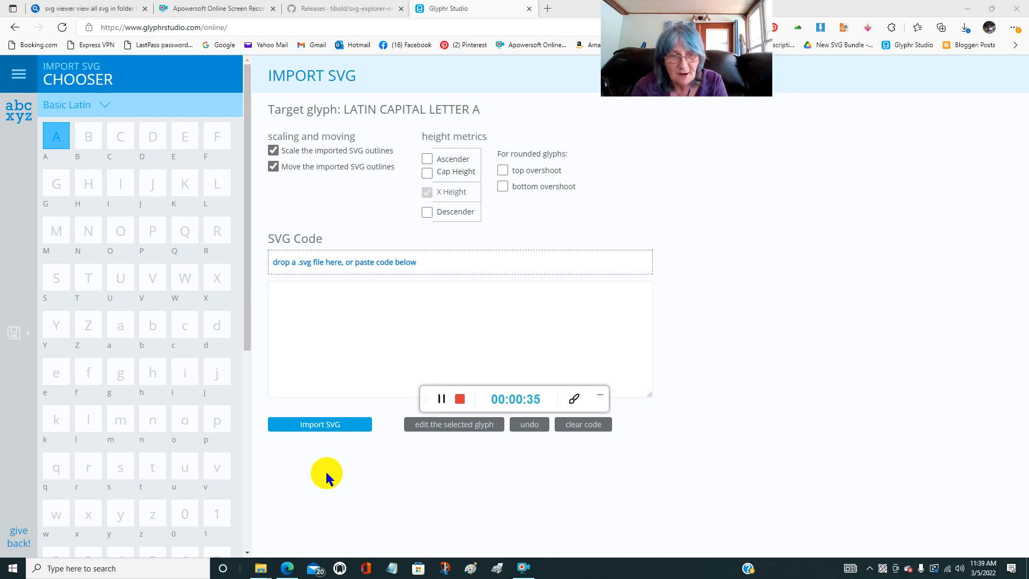
mouse_move(303, 485)
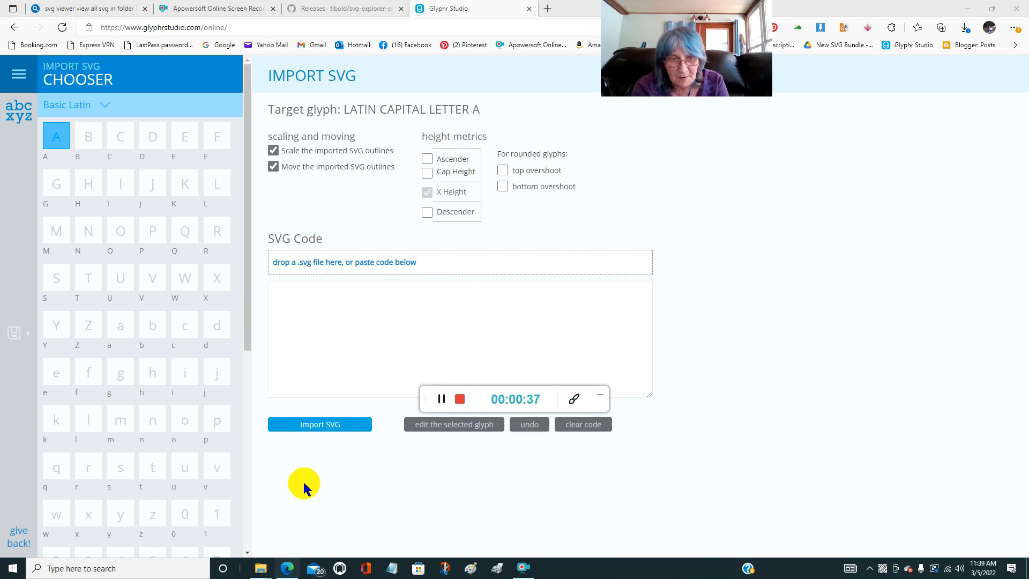
- Load BIRD1.svg from the bird files folder and import it into capital A
click(320, 425)
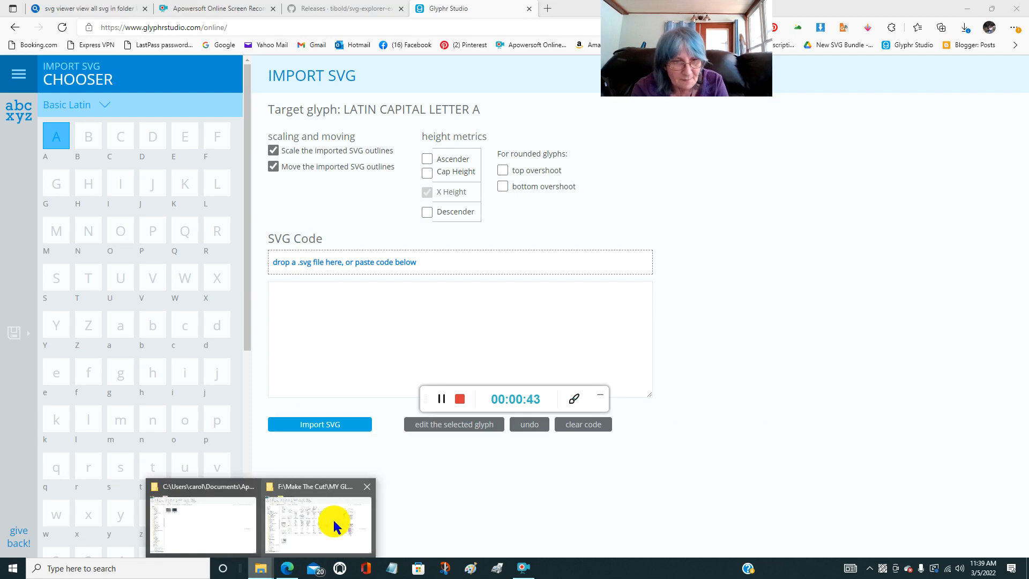
click(317, 522)
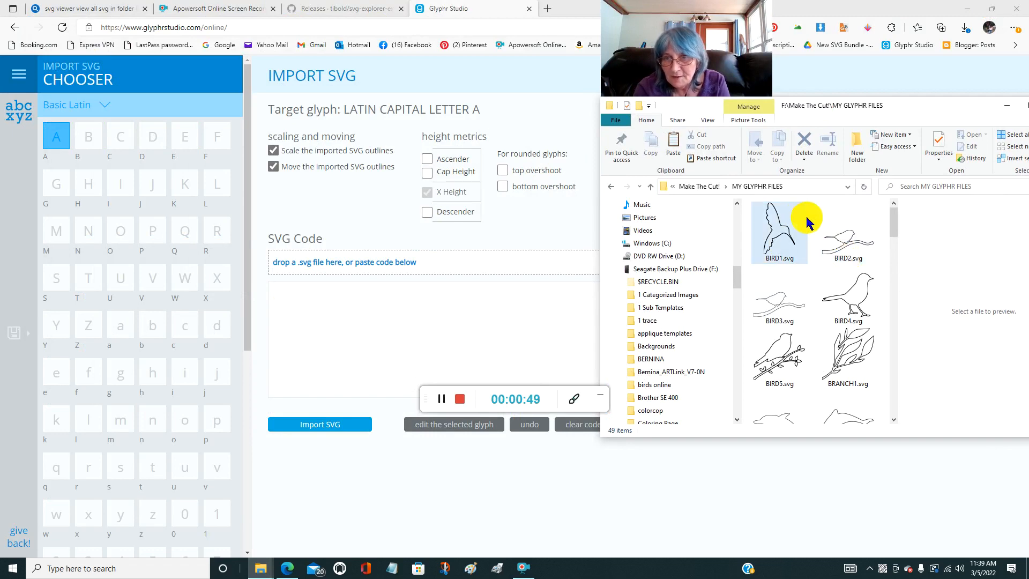
click(780, 232)
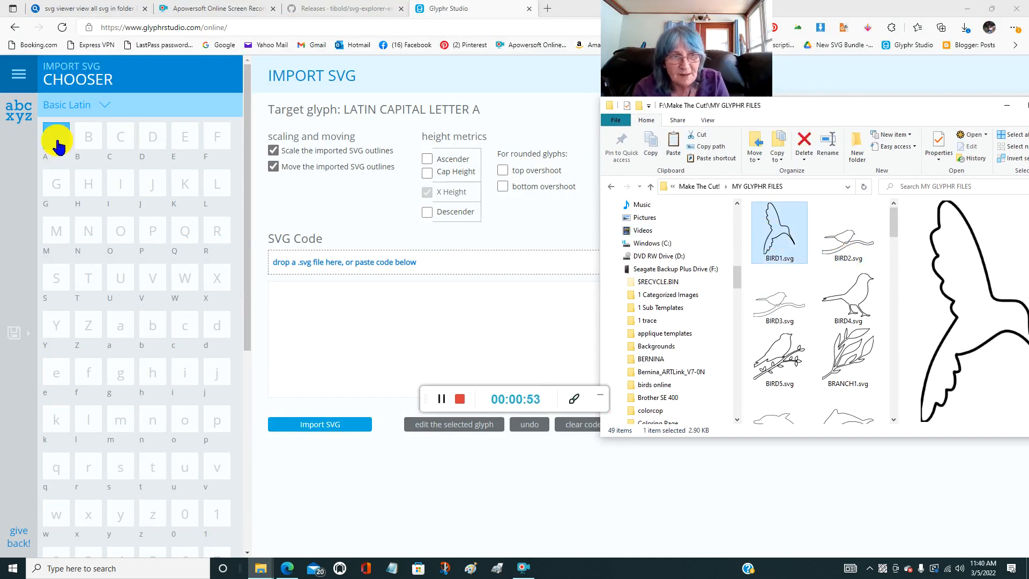
mouse_move(56, 138)
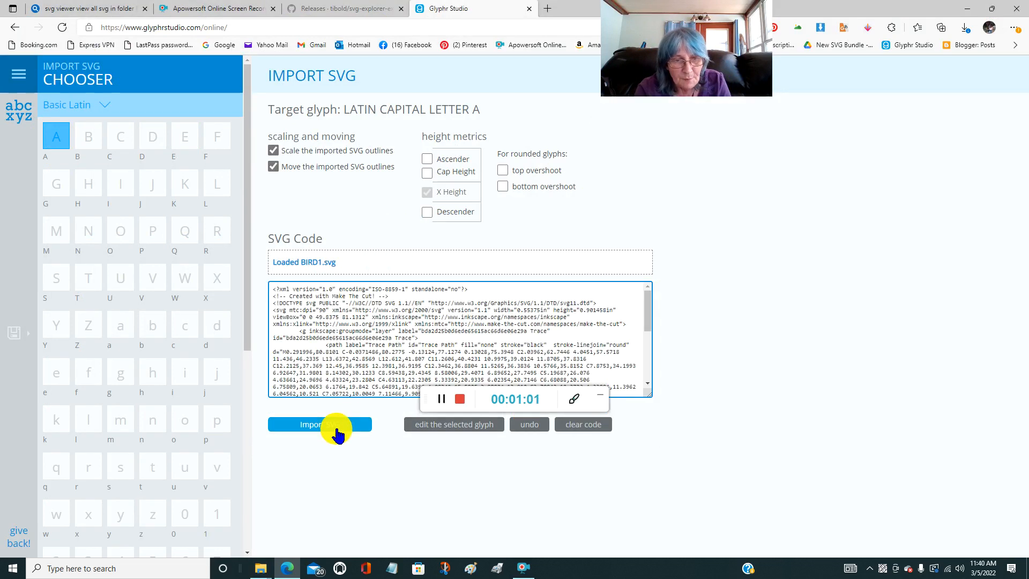
click(320, 425)
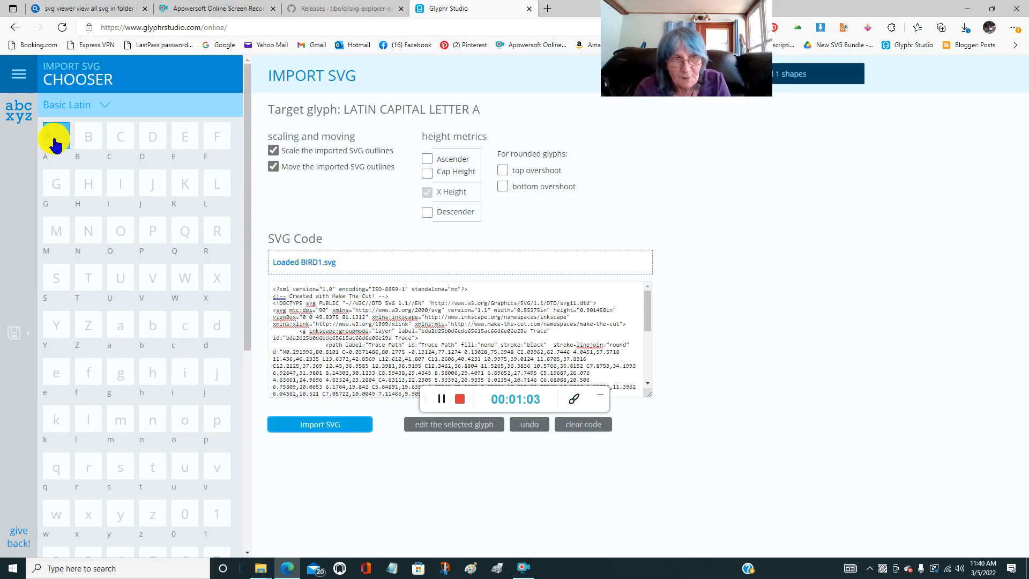
mouse_move(55, 141)
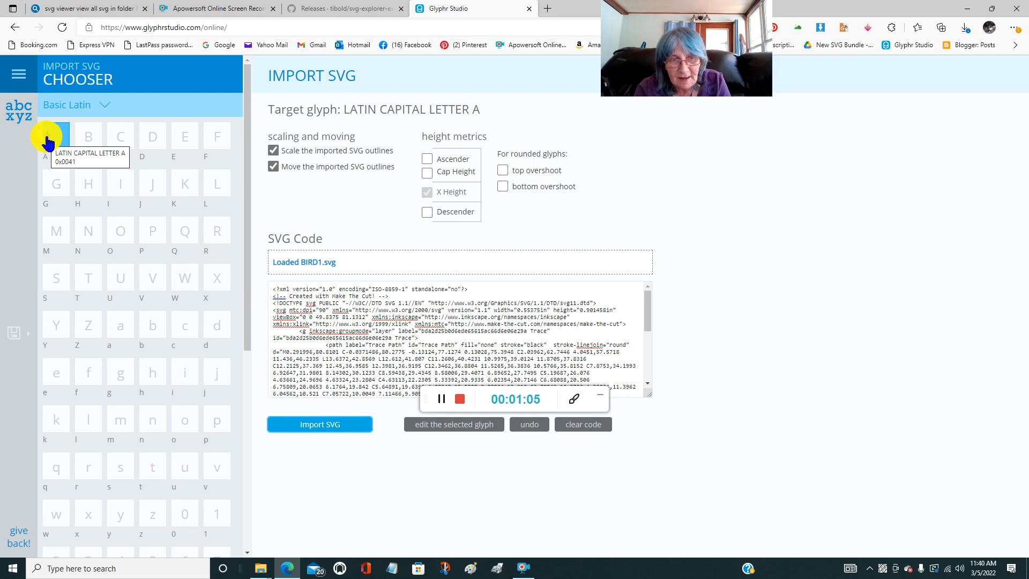
- Import the BIRD2 drawing into capital B as its outline
click(88, 136)
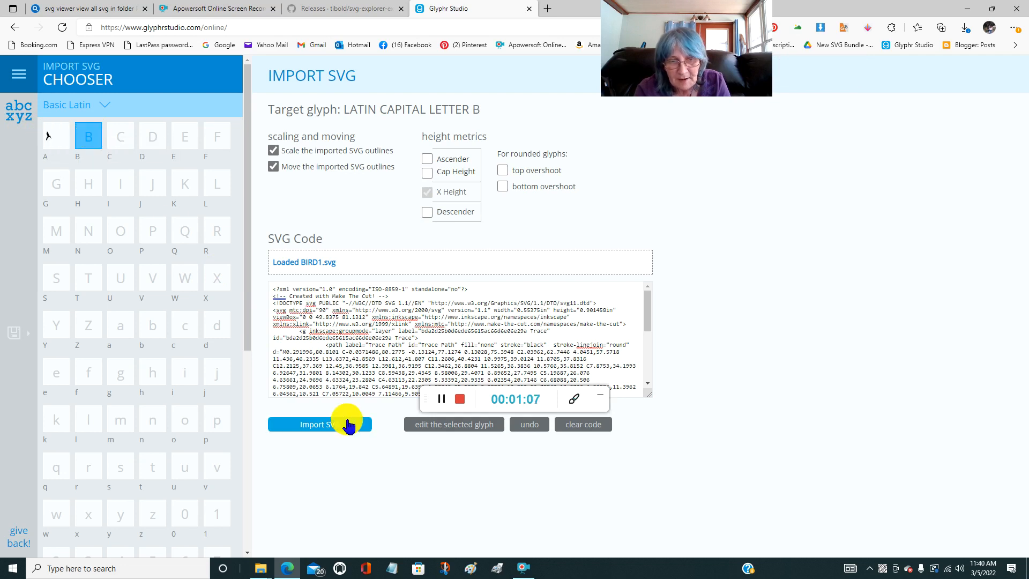
mouse_move(368, 569)
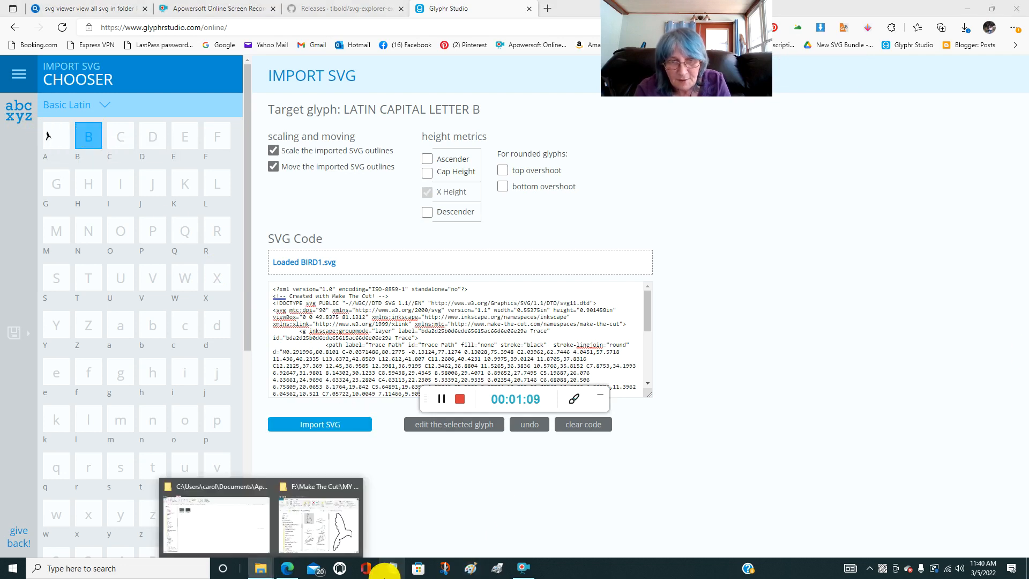
click(317, 522)
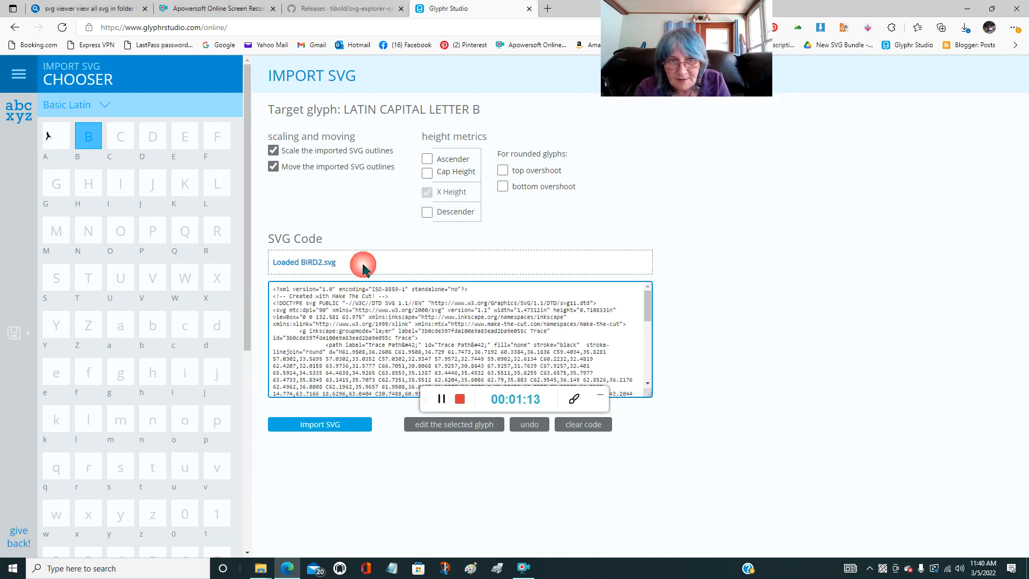
click(319, 425)
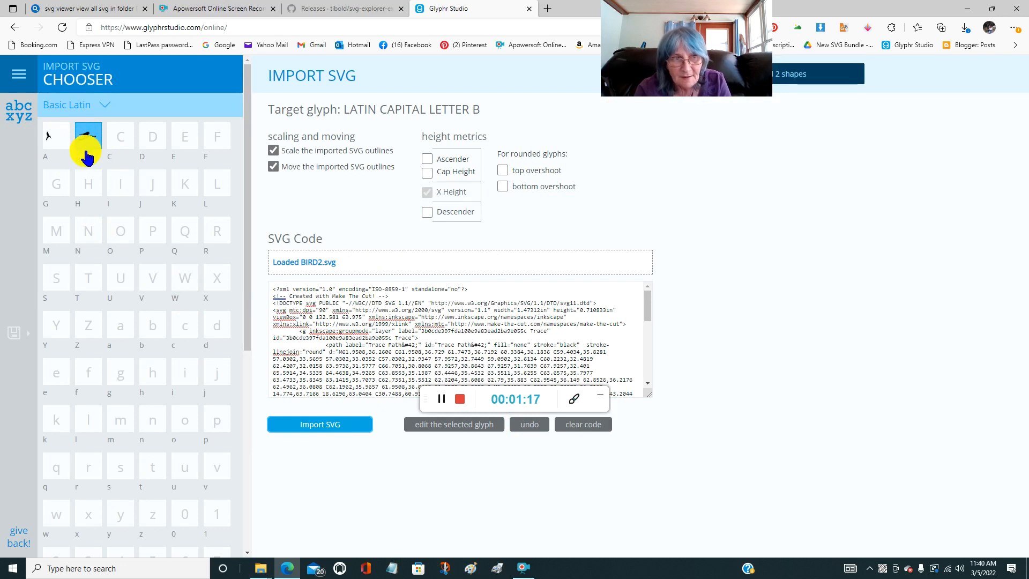
- Target capital C and pick the BIRD4 drawing from the bird files folder
click(120, 136)
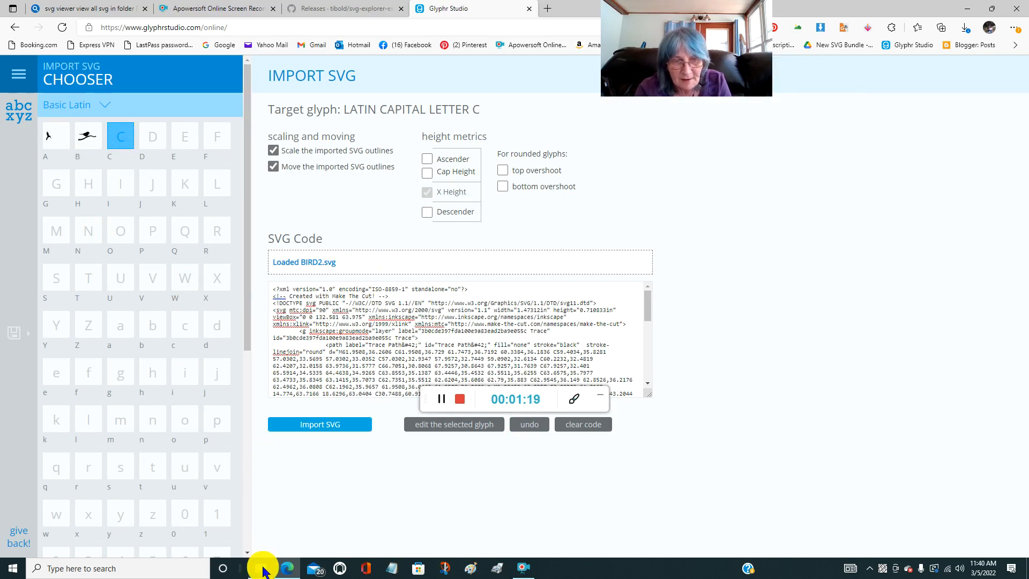
click(260, 568)
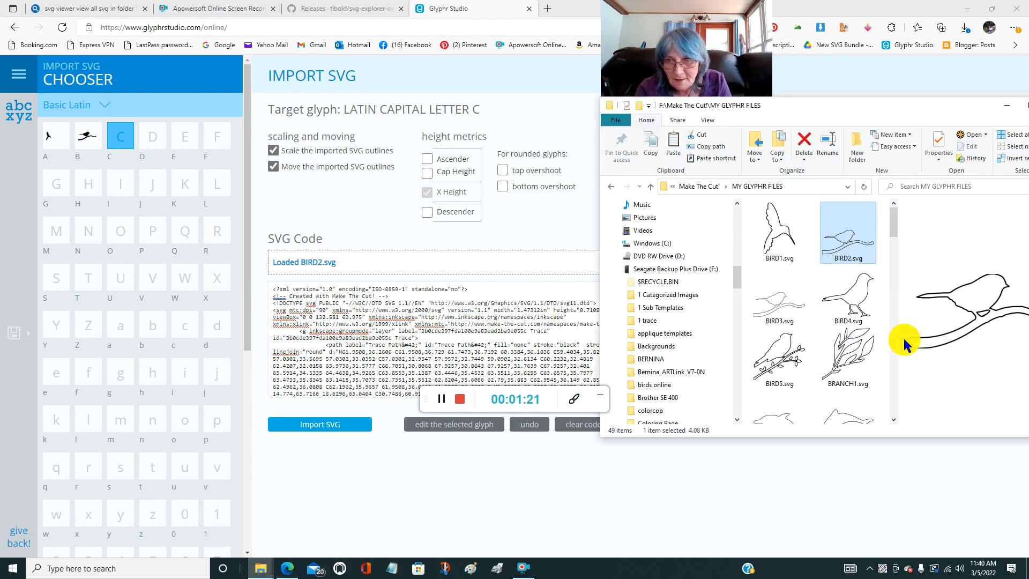
click(778, 296)
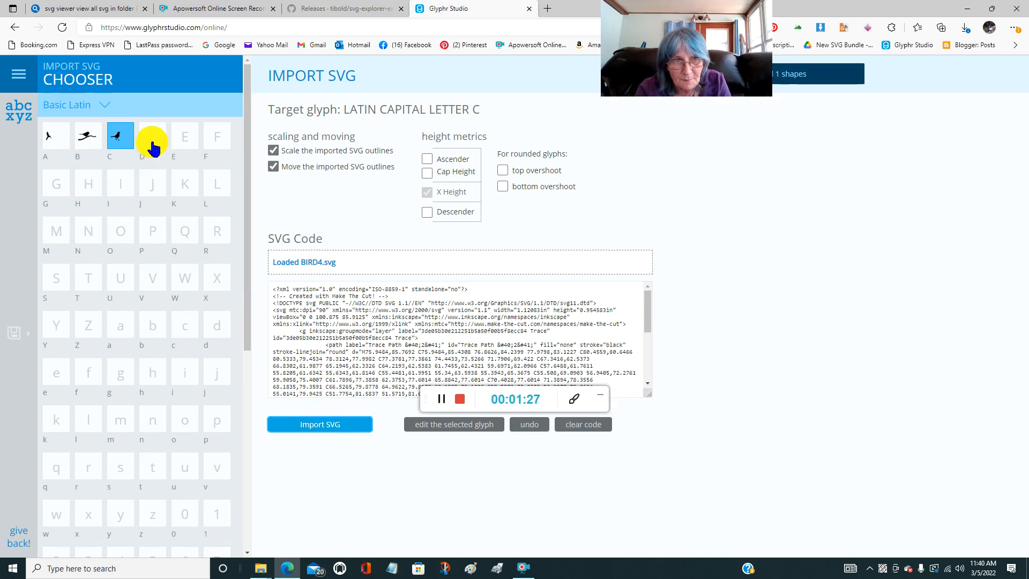
- Target capital D and load BIRD5.svg from the bird files folder as its outline
click(152, 136)
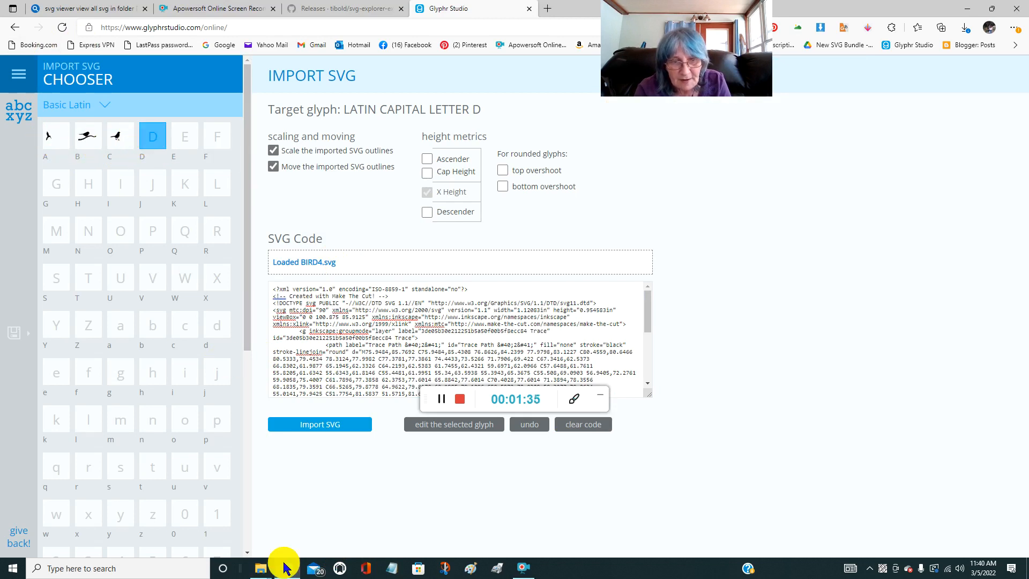
mouse_move(261, 568)
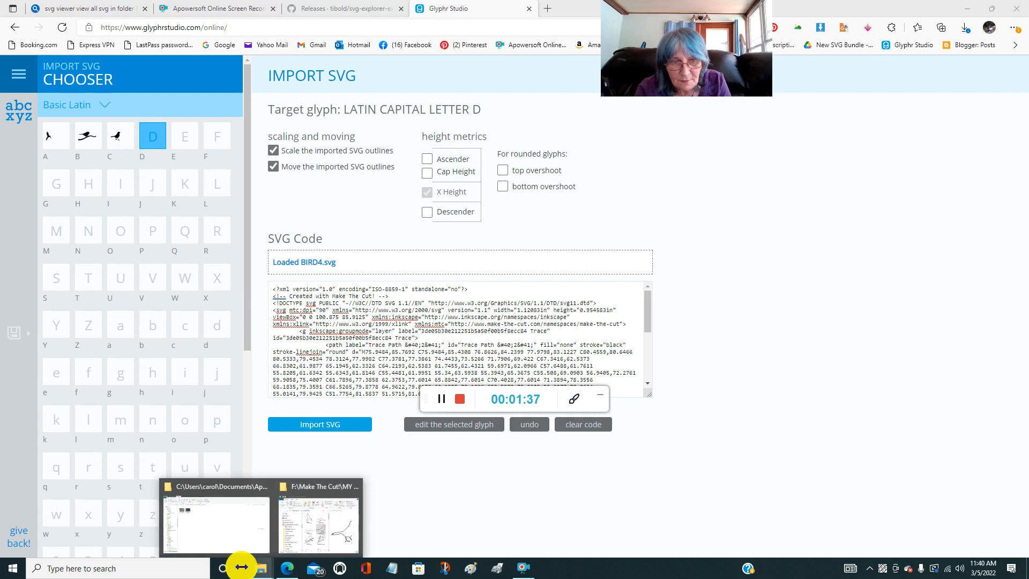
click(318, 522)
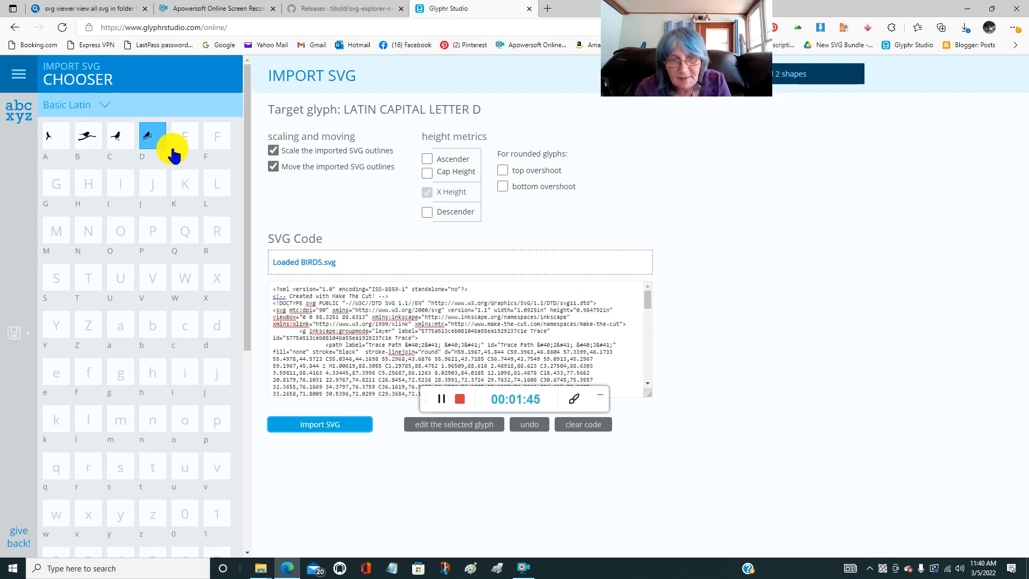
mouse_move(174, 266)
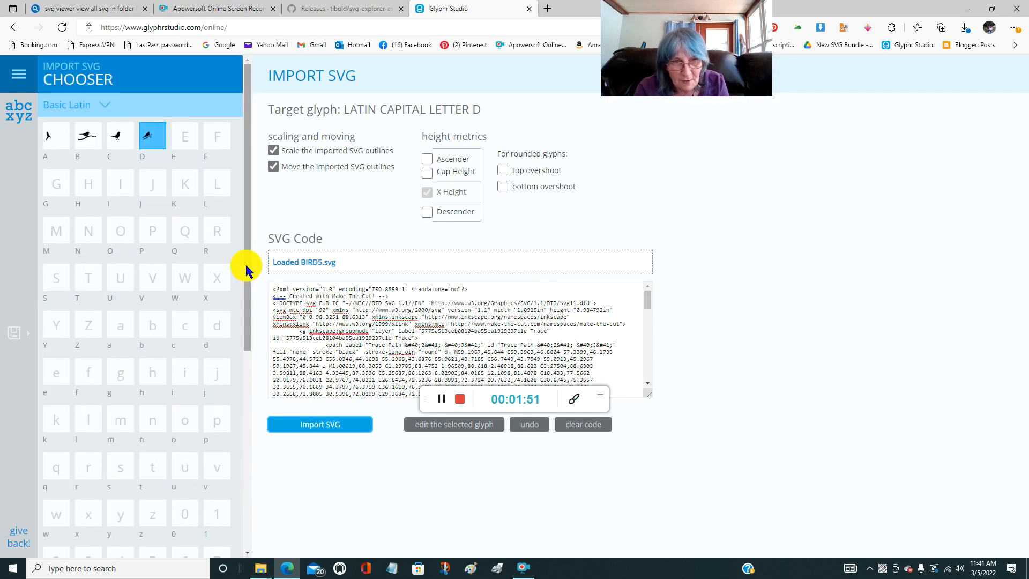
scroll(down, 3)
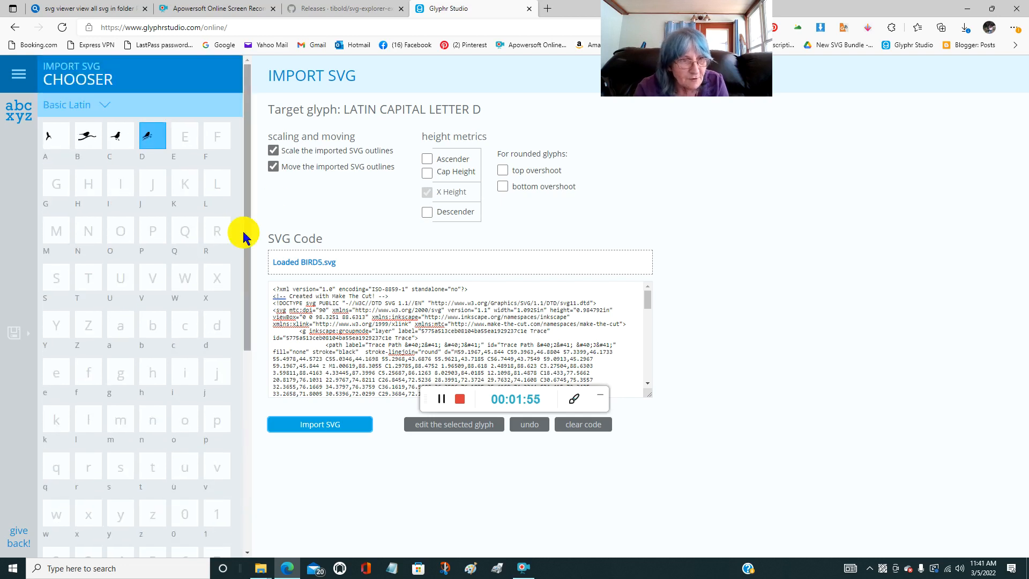
mouse_move(19, 331)
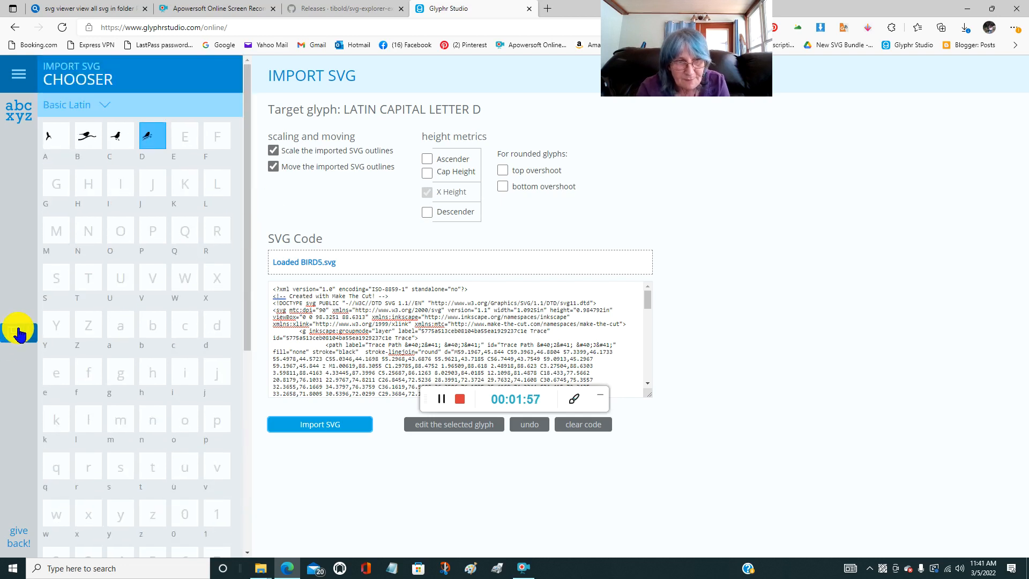
mouse_move(16, 335)
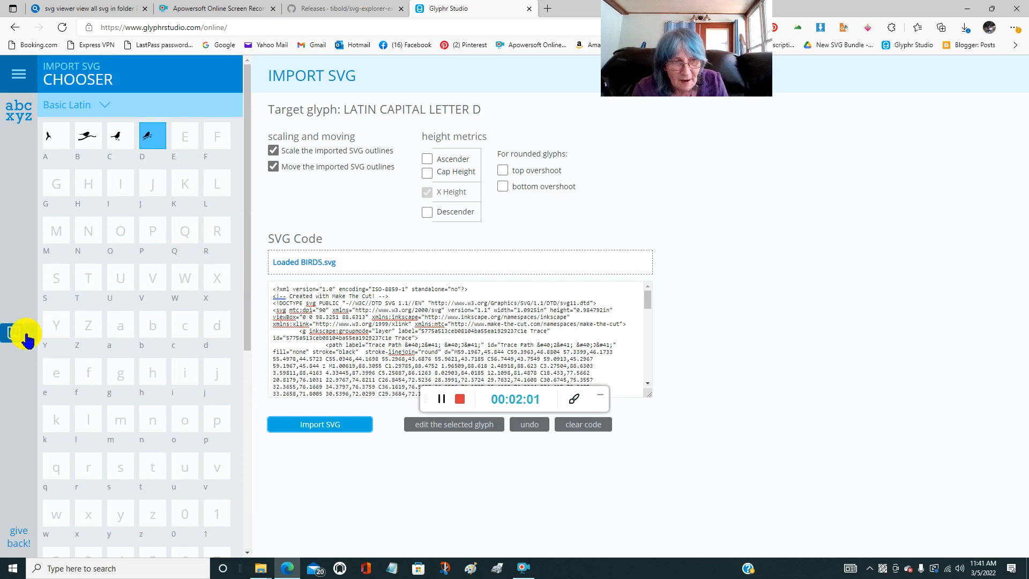
- Export the bird glyphs A–D as an OTF font from the save options
click(12, 332)
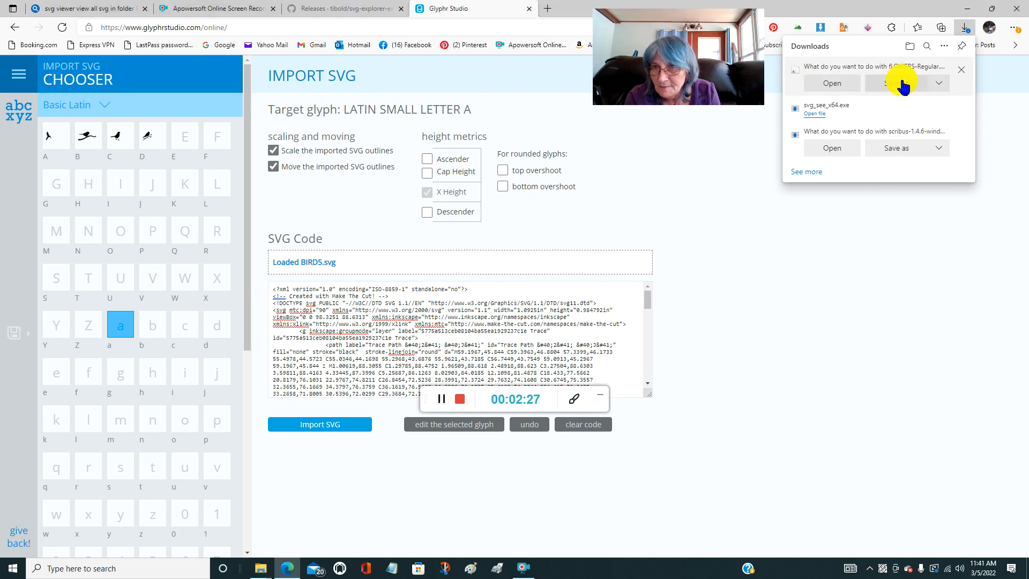
- Save fLOWERS-Regular.otf into the Fonts folder on the backup drive
click(895, 83)
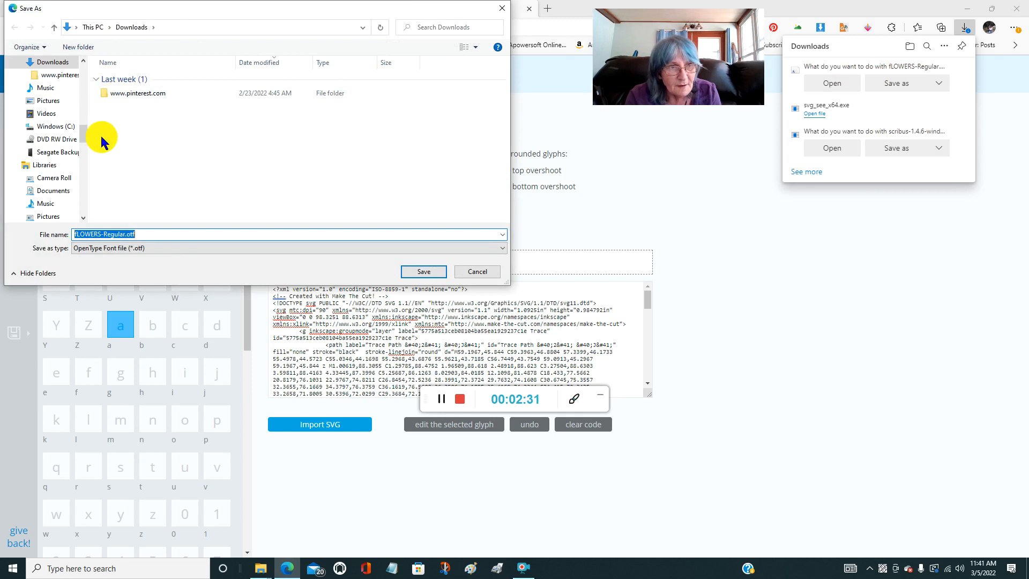
scroll(down, 3)
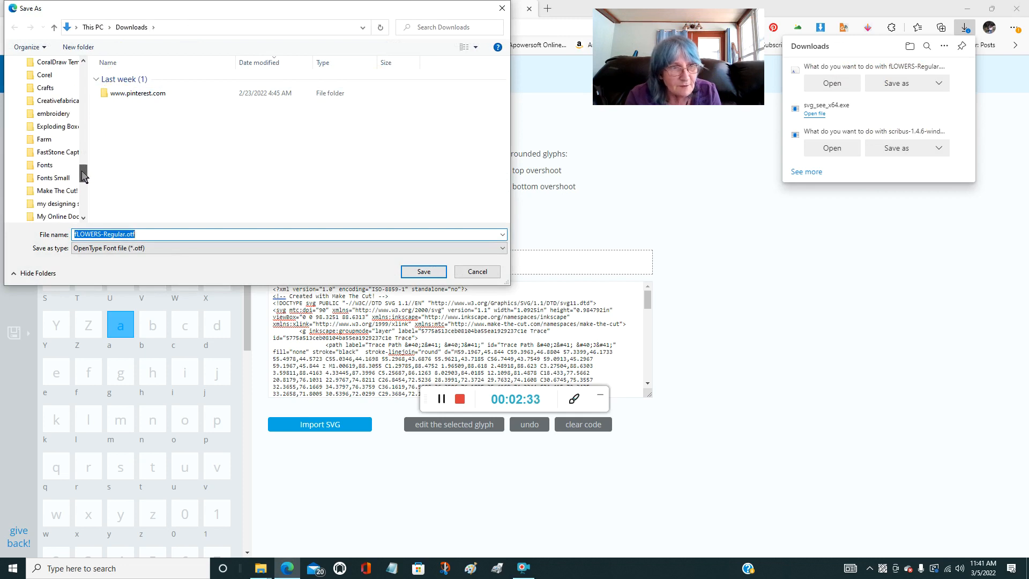
scroll(down, 3)
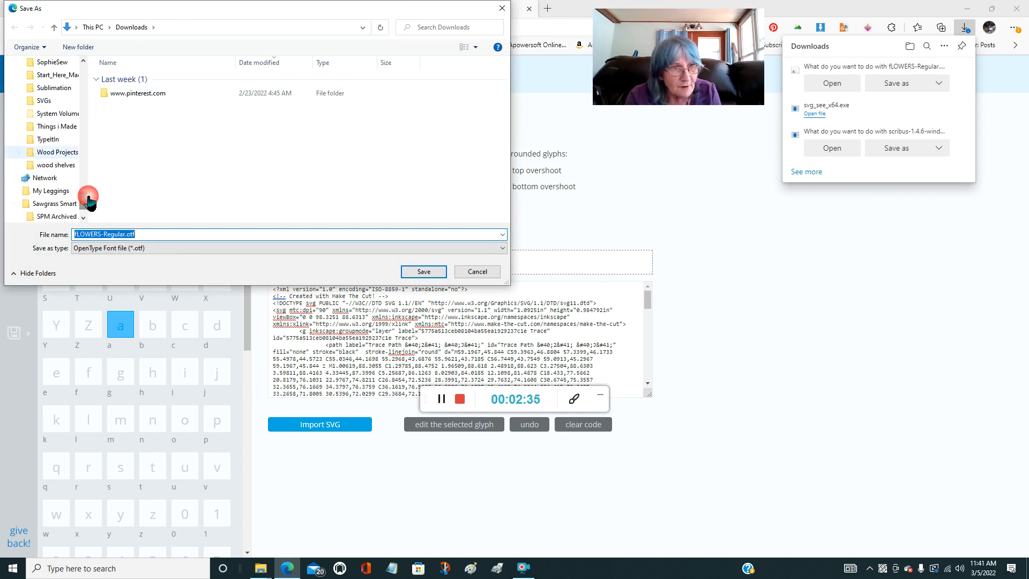
click(45, 101)
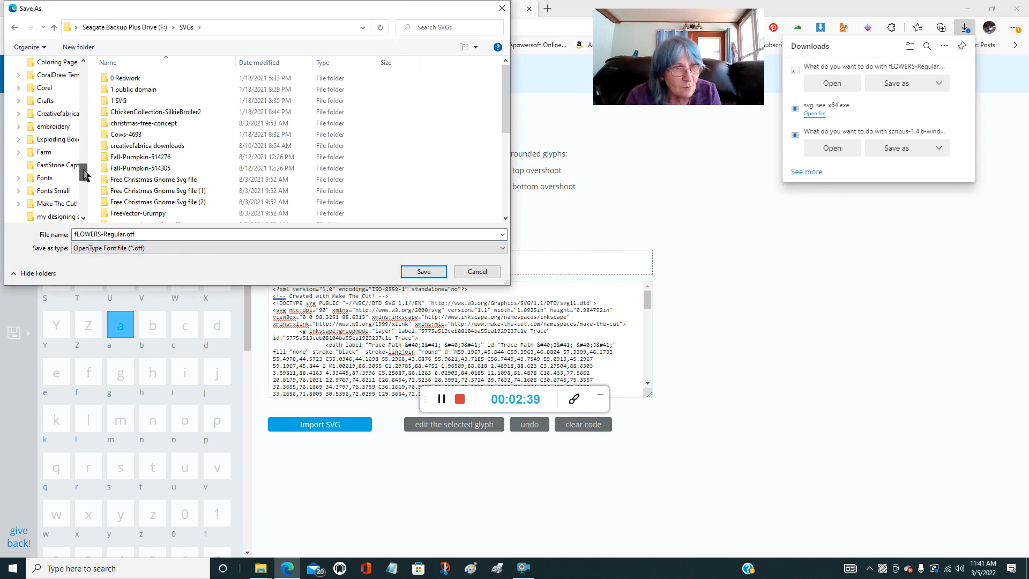
click(45, 178)
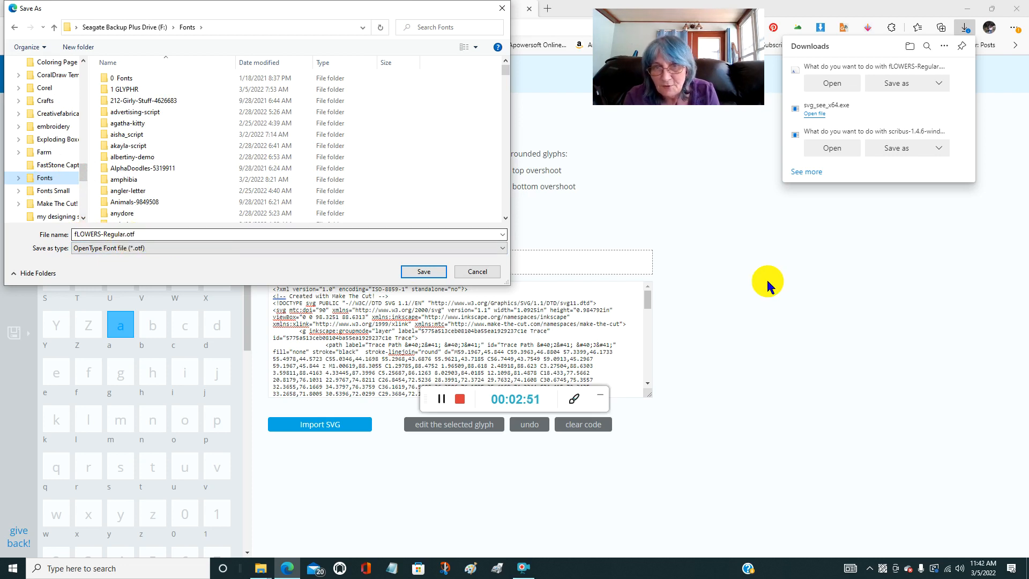
click(422, 271)
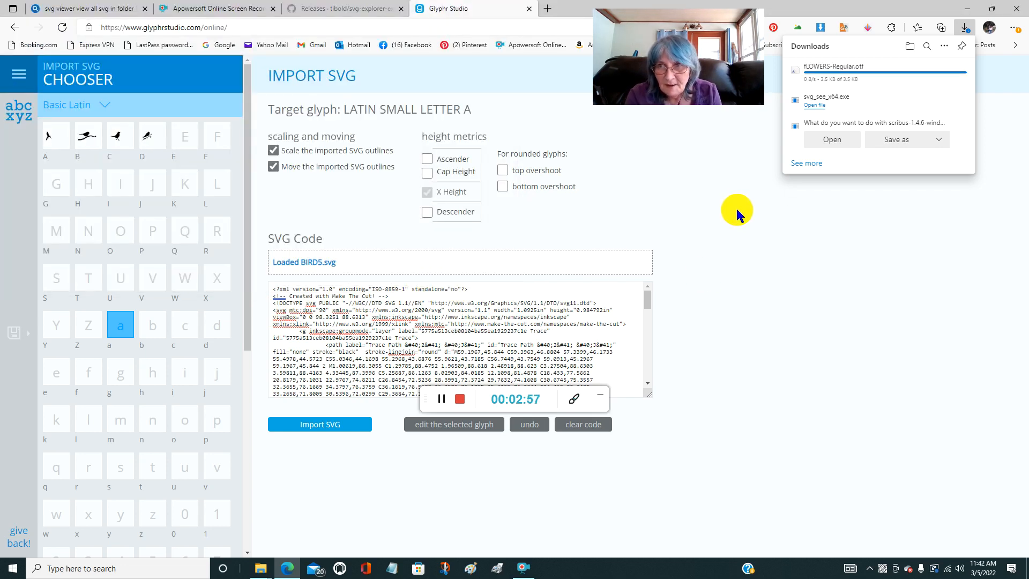
mouse_move(708, 227)
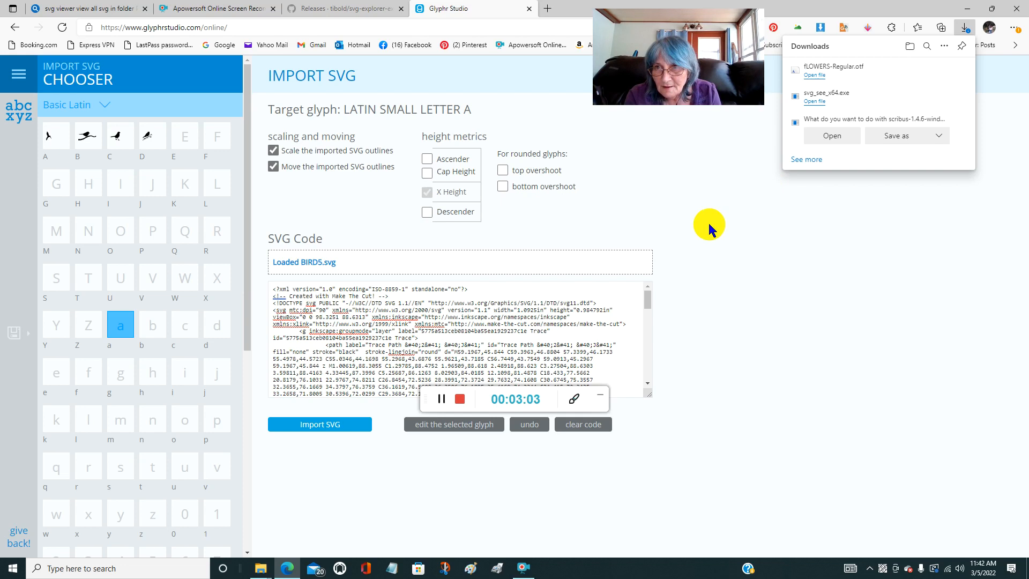
- Open the downloaded fLOWERS-Regular.otf from Edge's Downloads panel to preview it
click(815, 75)
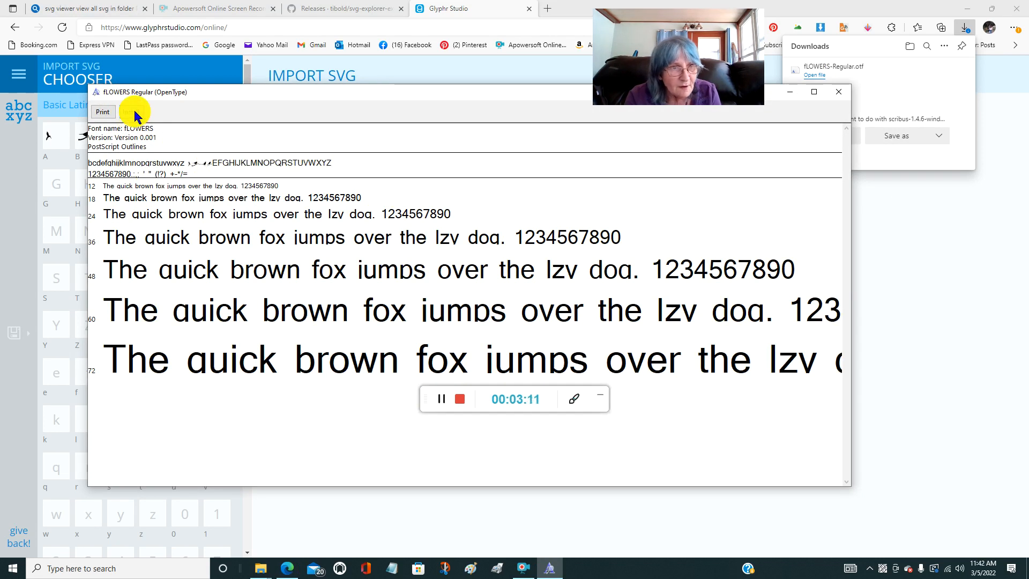
- Install the fLOWERS Regular font in Font Viewer and close the preview window
click(130, 112)
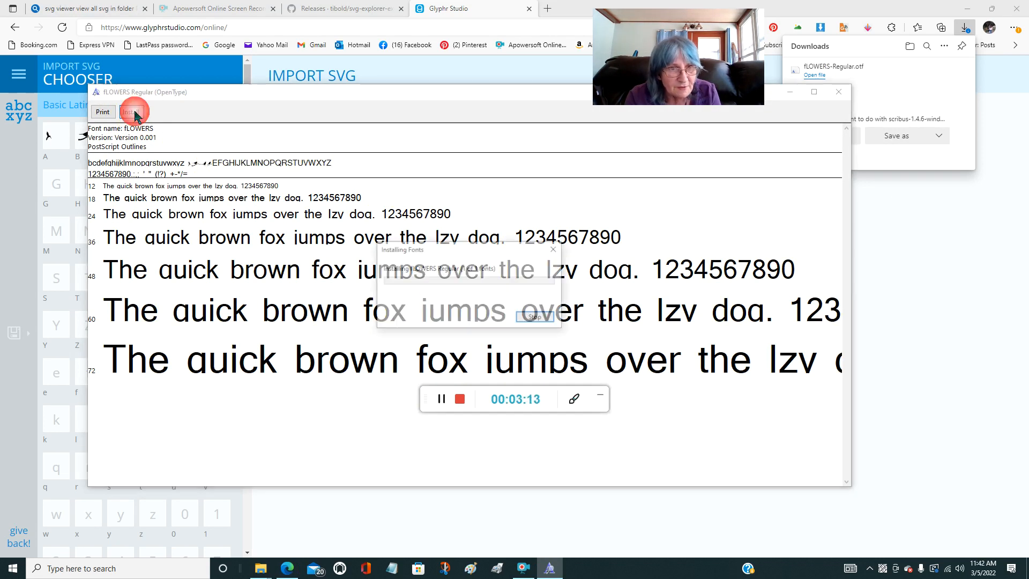
click(131, 111)
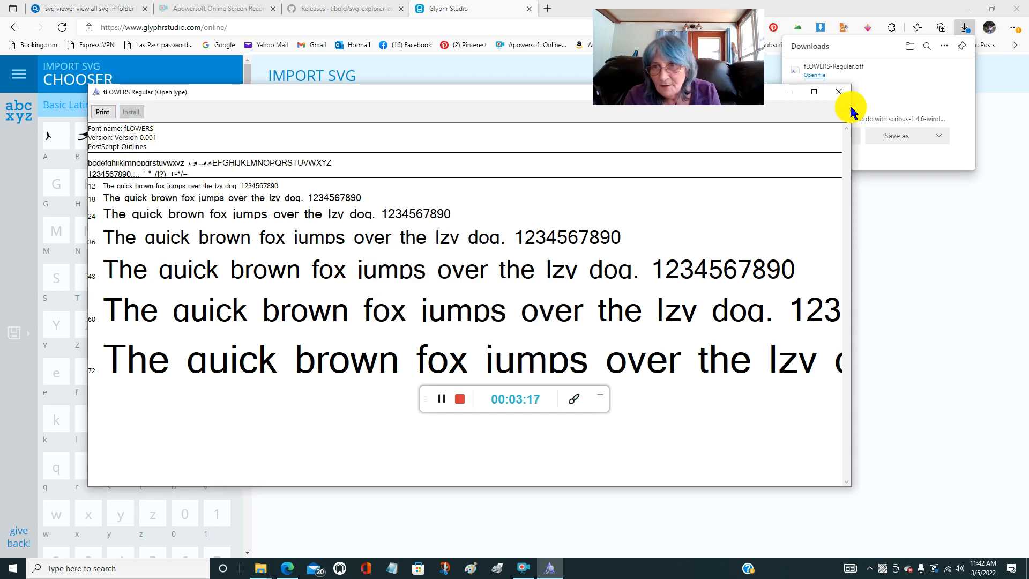
click(839, 93)
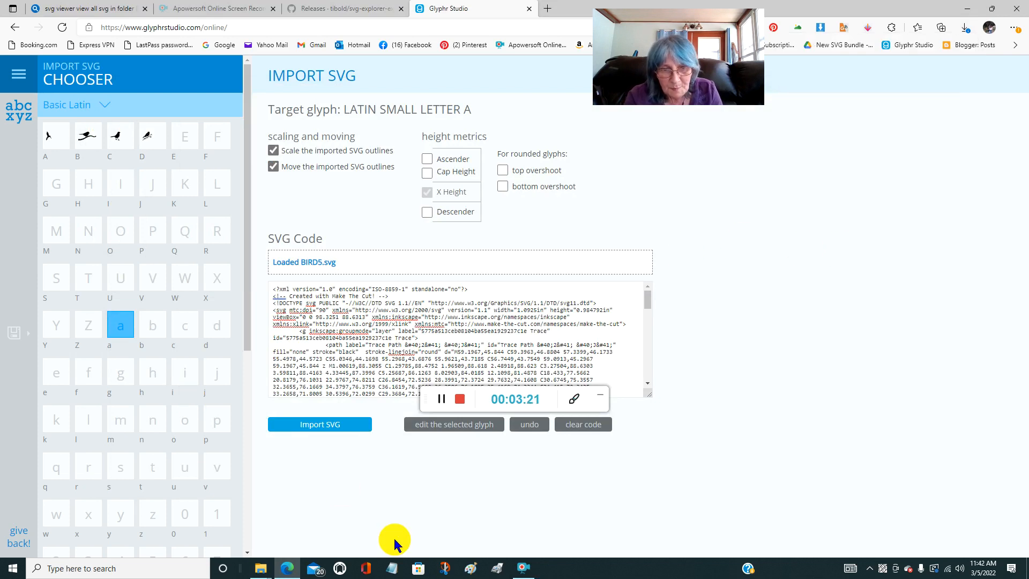
mouse_move(817, 397)
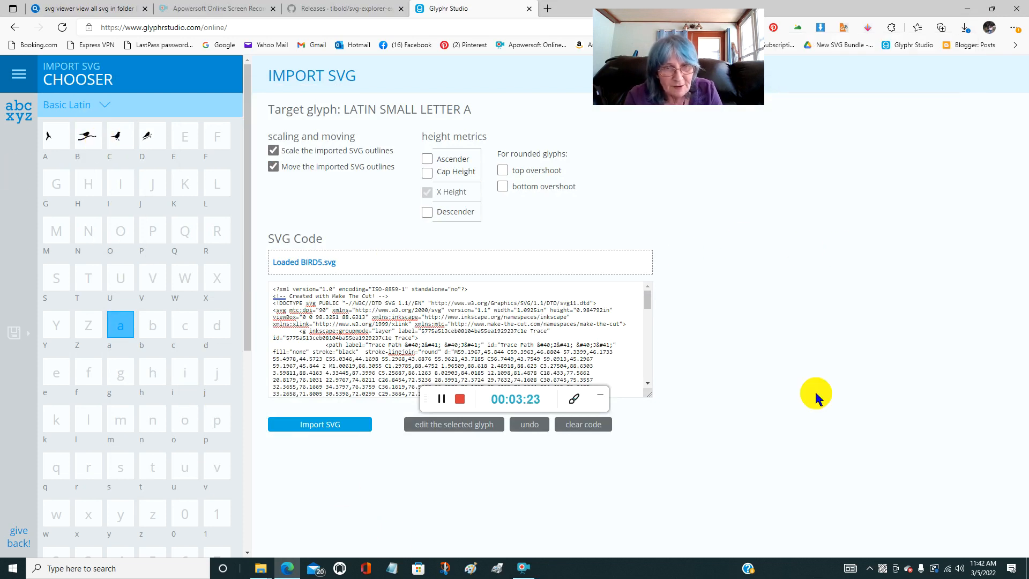
mouse_move(56, 138)
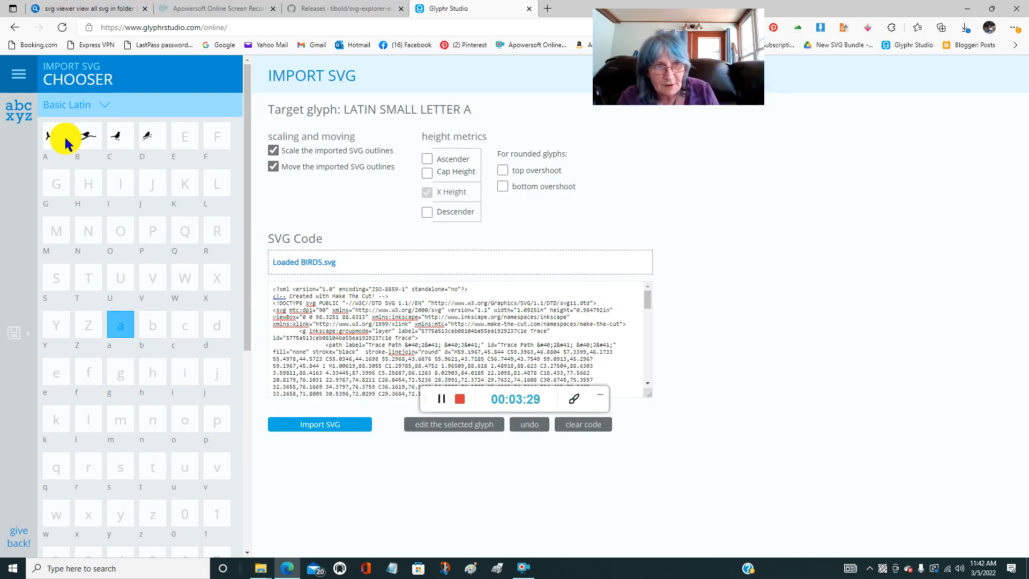
mouse_move(879, 365)
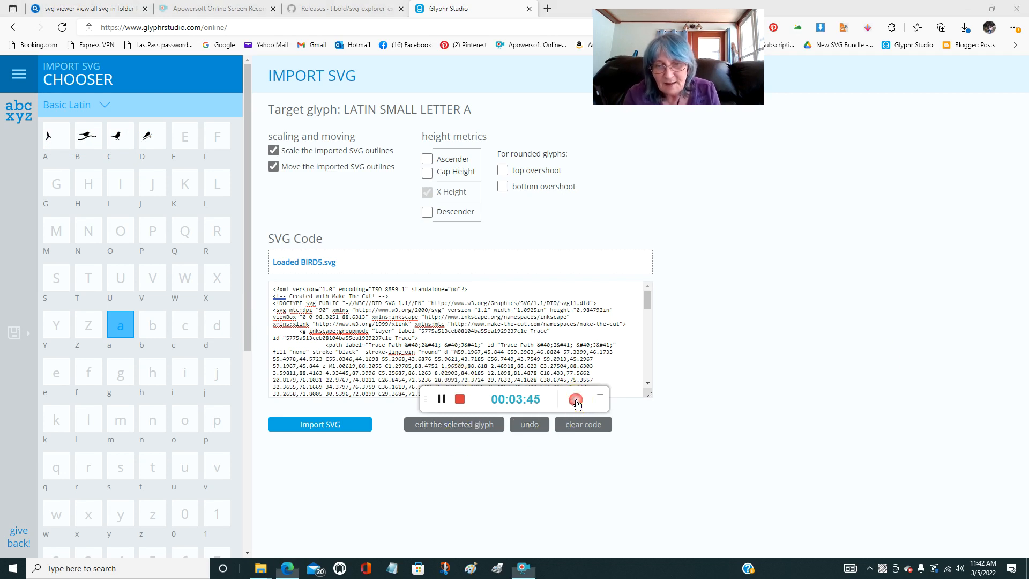
- Bring up the recorder's annotation tools for the red arrow and rectangle marks
click(576, 398)
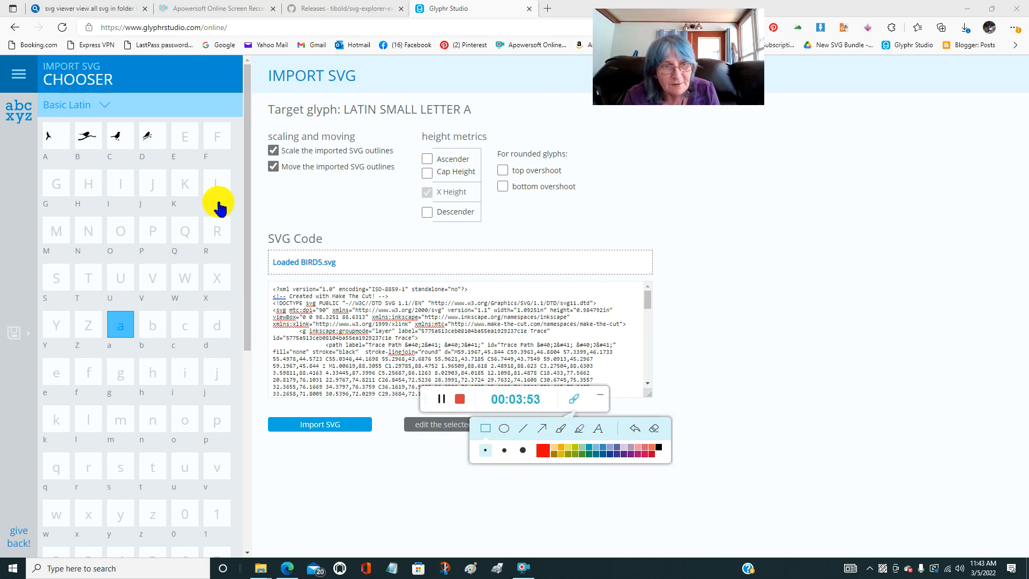
mouse_move(315, 211)
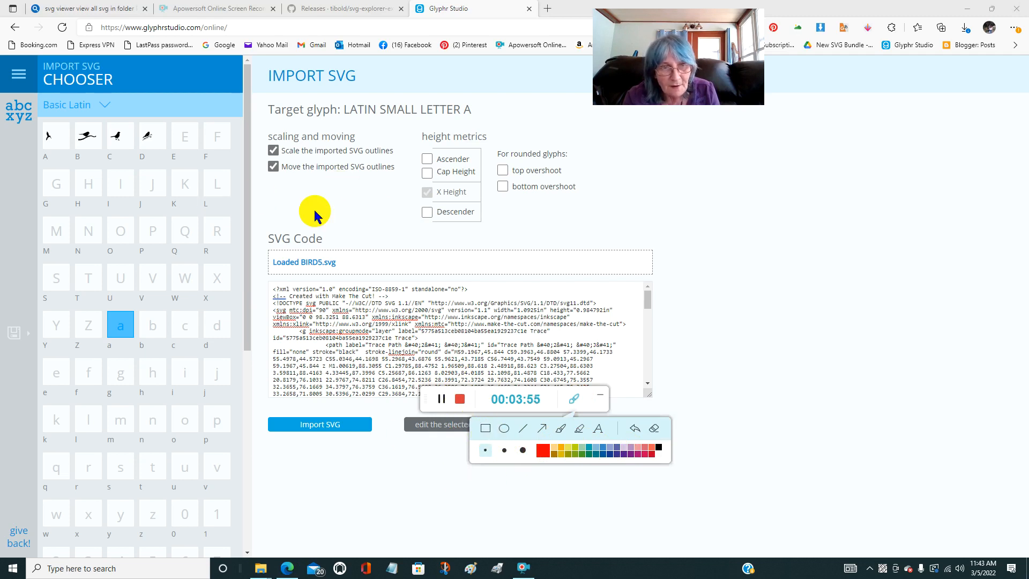
mouse_move(346, 216)
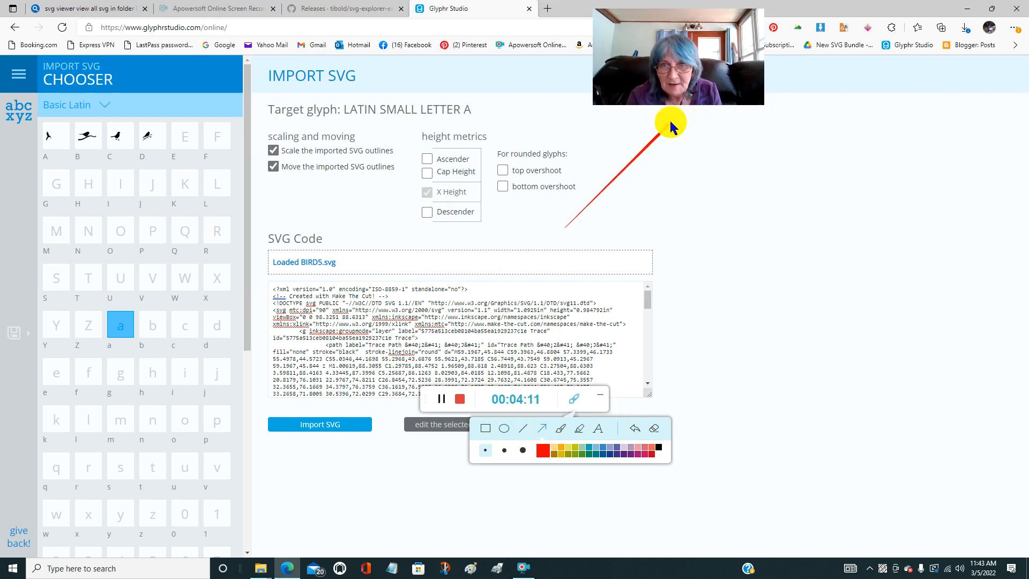
mouse_move(602, 220)
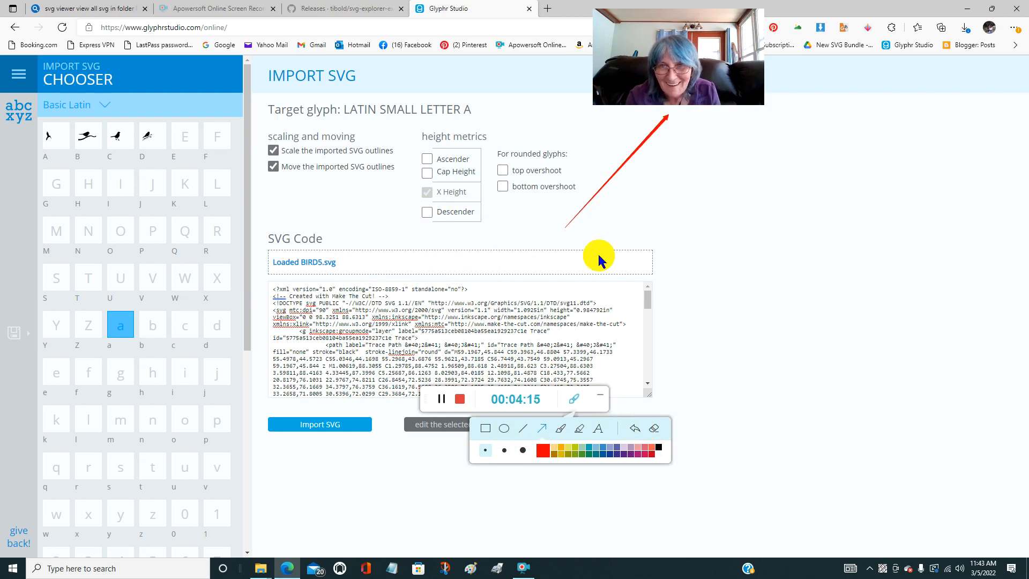
mouse_move(615, 203)
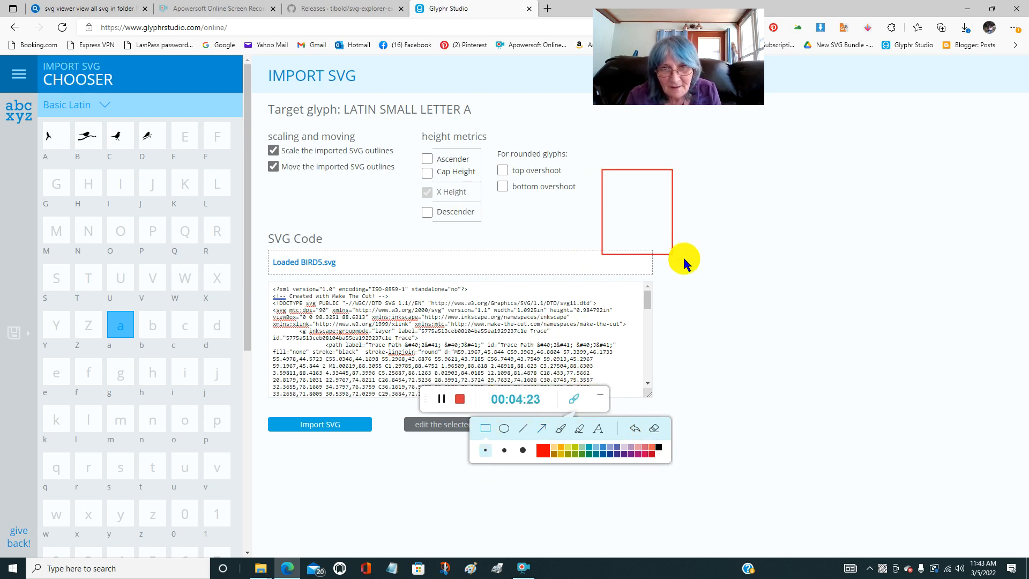
mouse_move(669, 433)
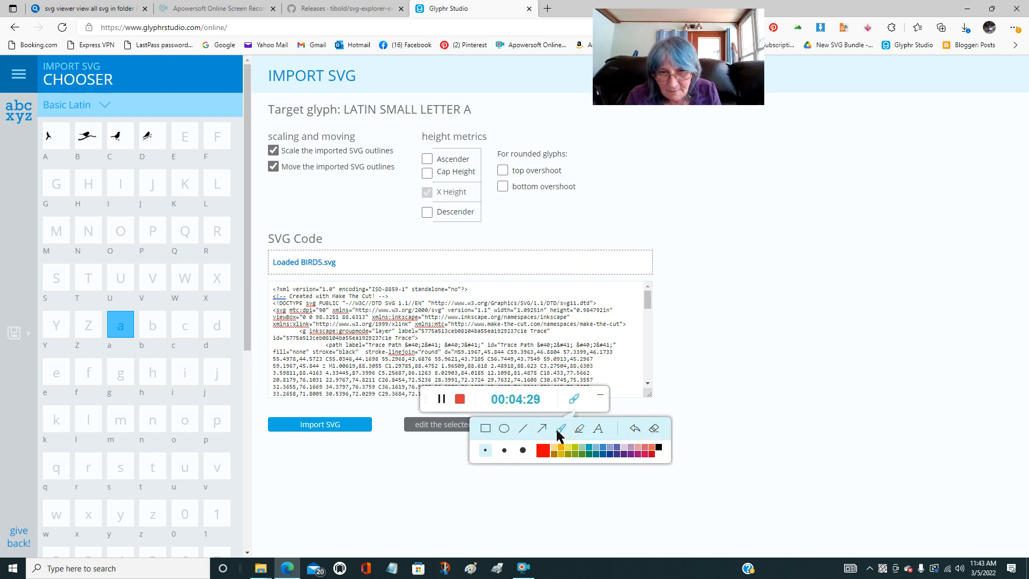
mouse_move(604, 212)
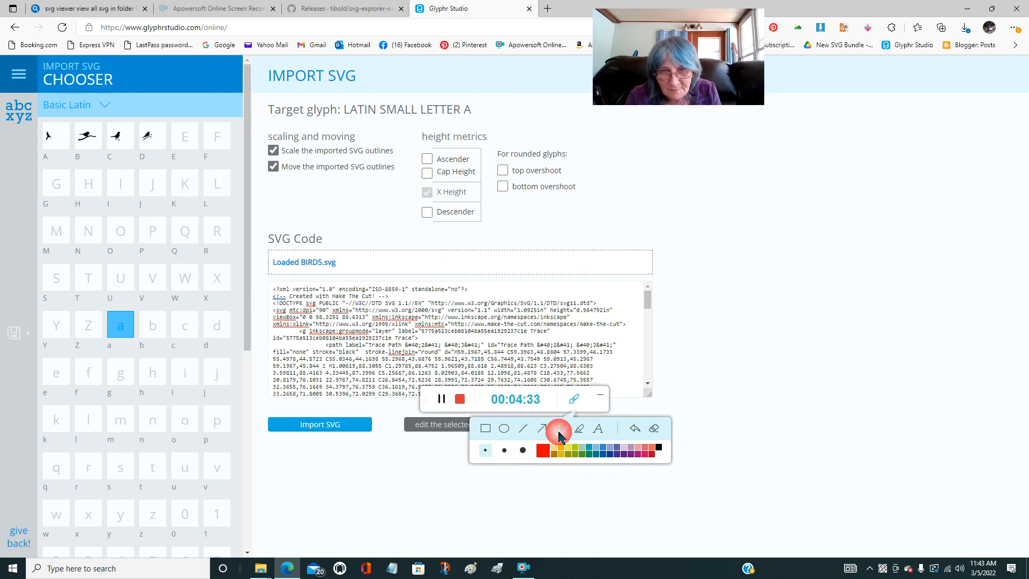
mouse_move(604, 292)
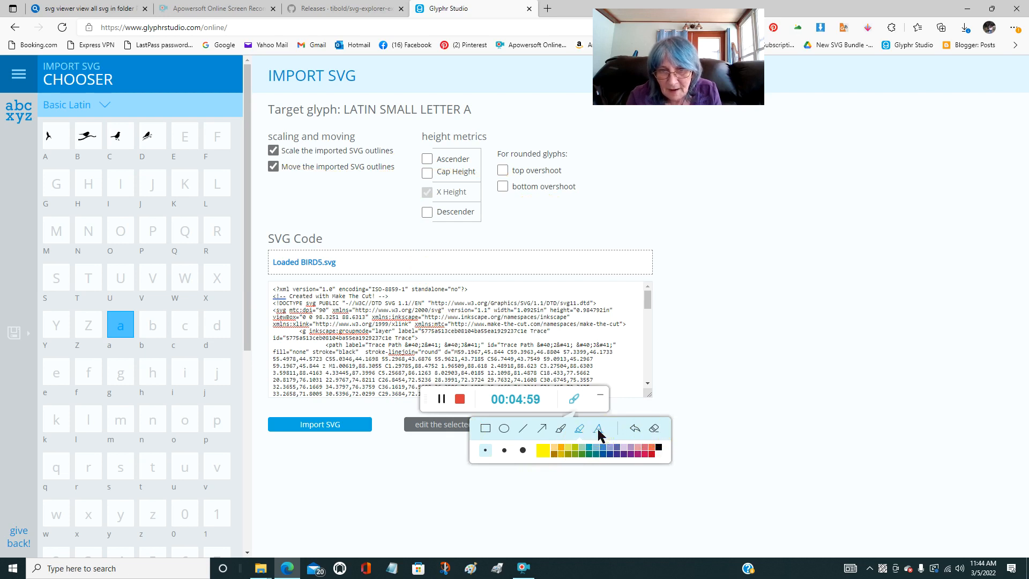
- Switch annotations to the text tool at size 16 in red
click(599, 429)
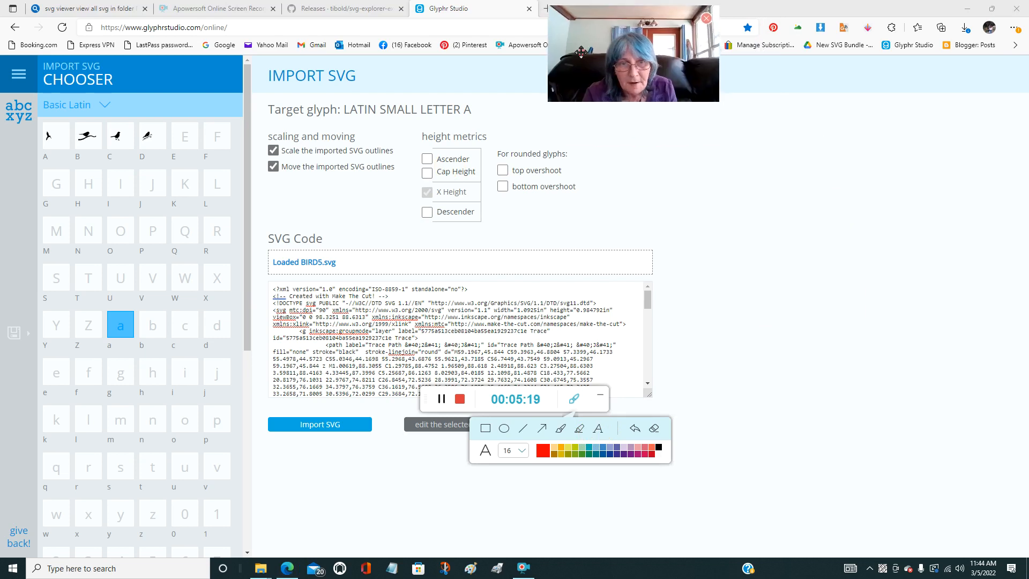
mouse_move(238, 464)
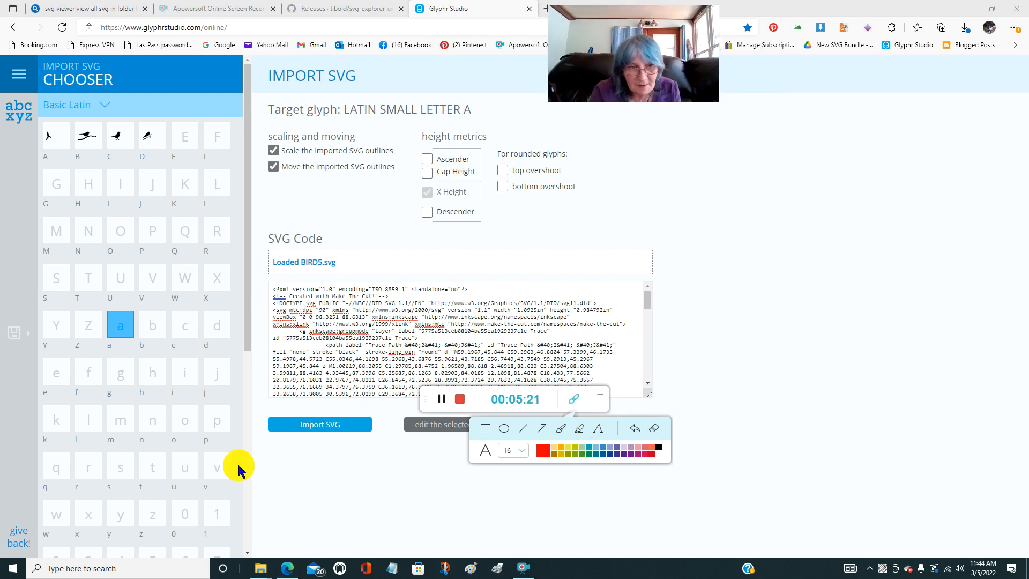
mouse_move(627, 435)
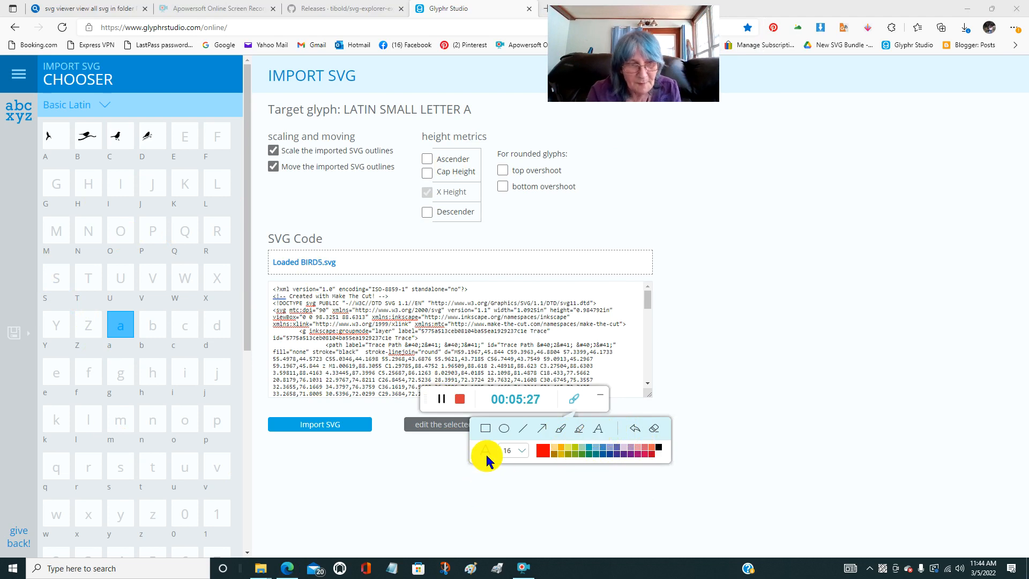
click(598, 428)
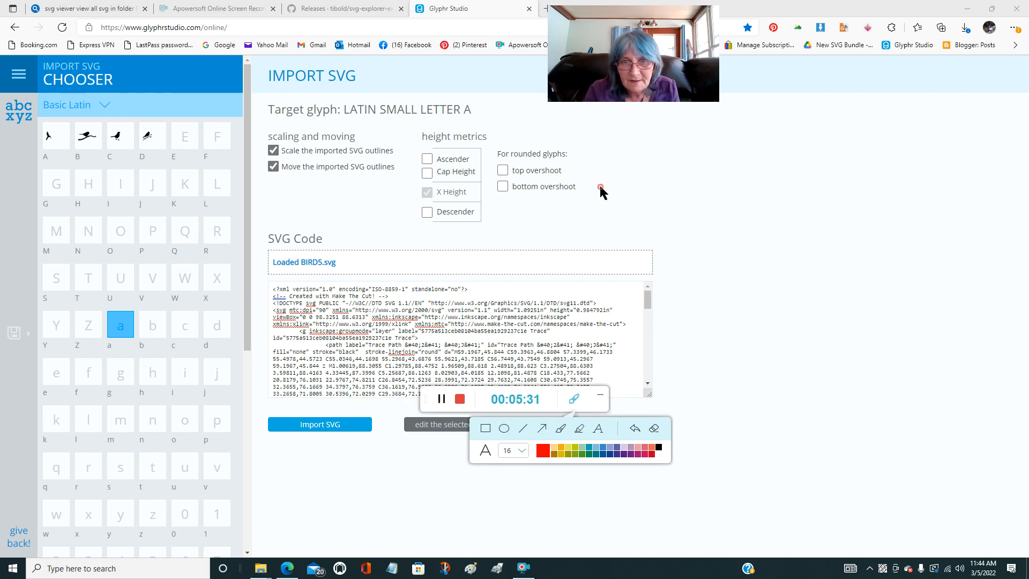
mouse_move(640, 197)
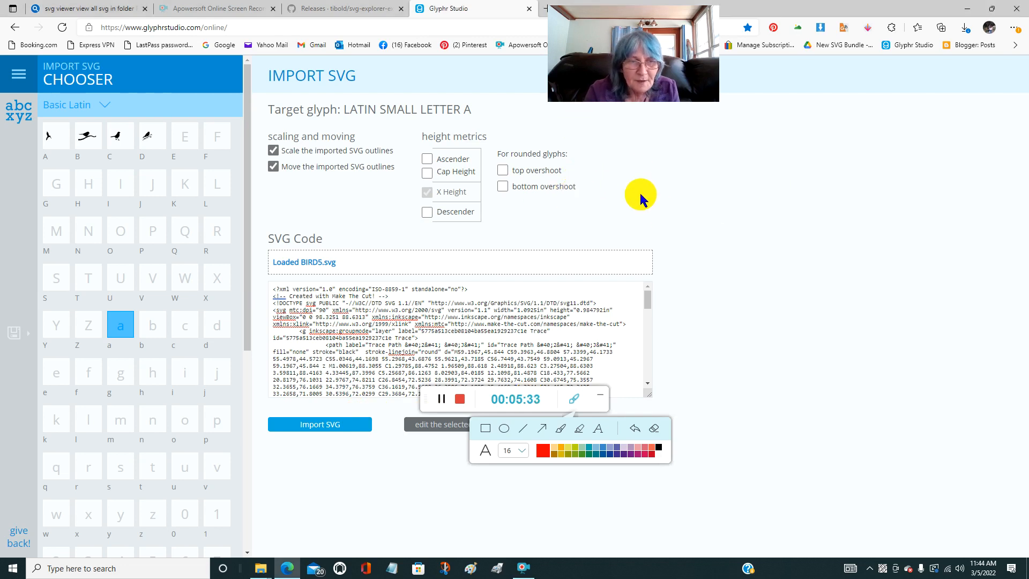
mouse_move(613, 176)
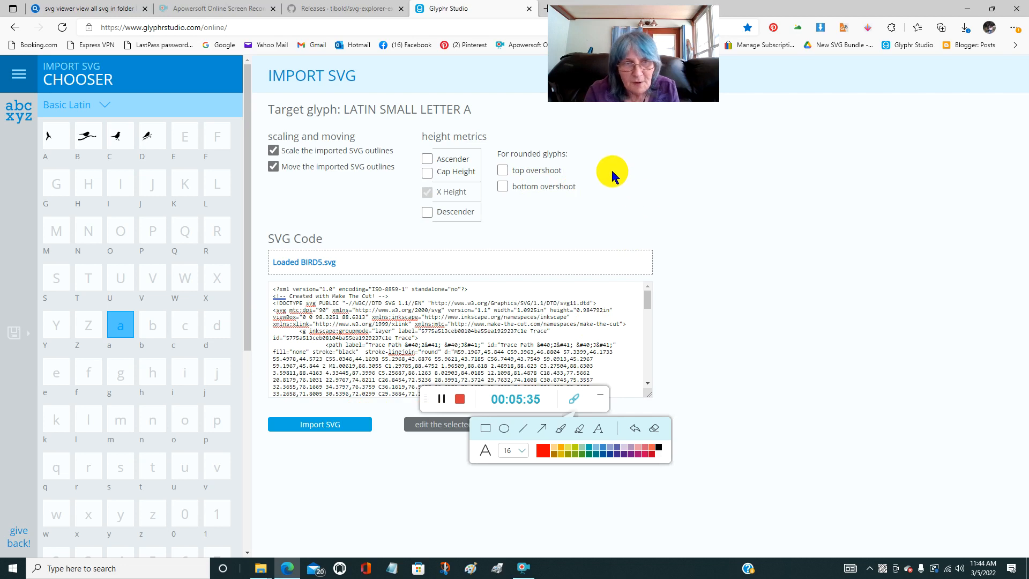
mouse_move(624, 100)
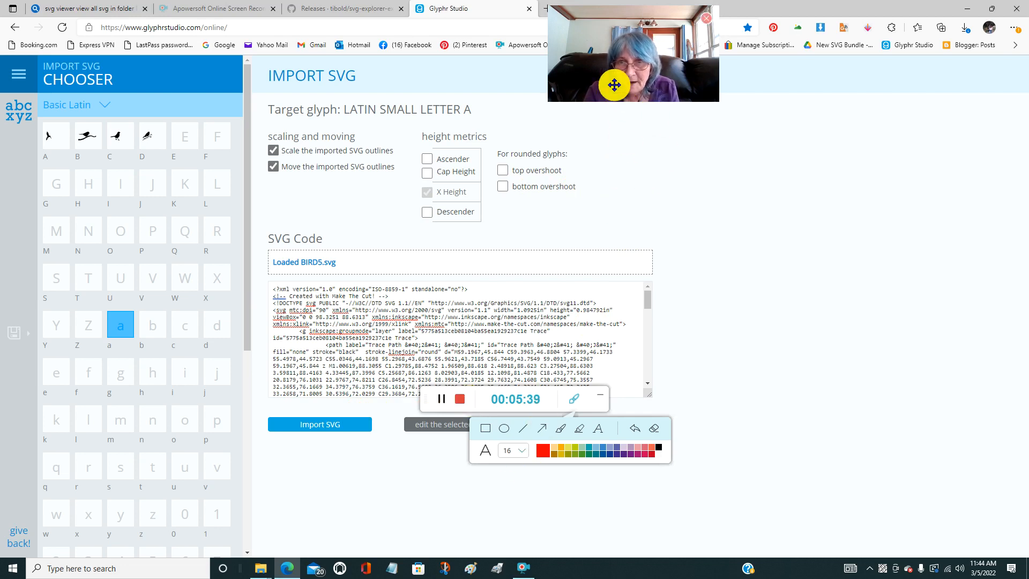
mouse_move(604, 108)
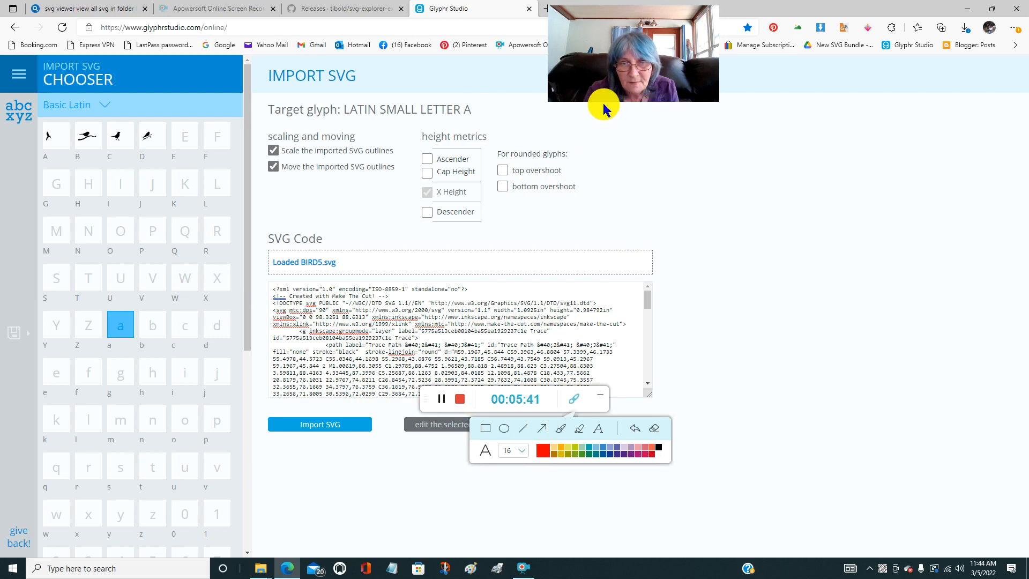
mouse_move(285, 183)
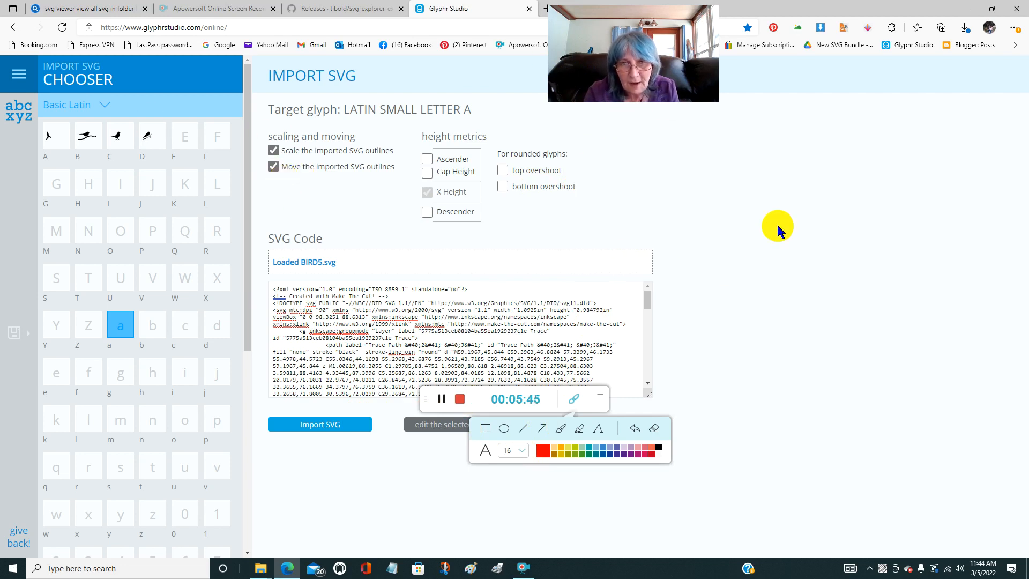
mouse_move(657, 303)
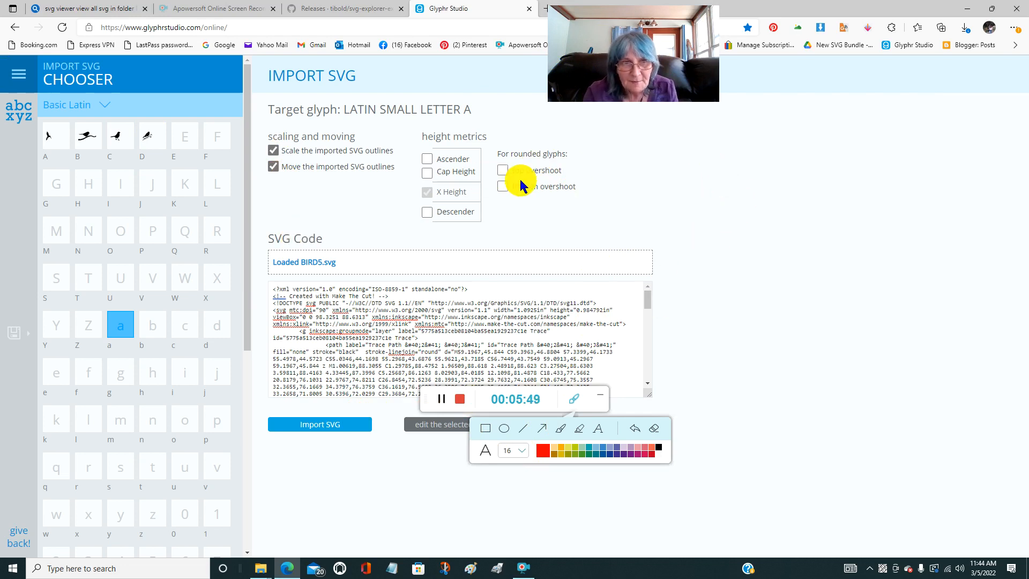
mouse_move(809, 192)
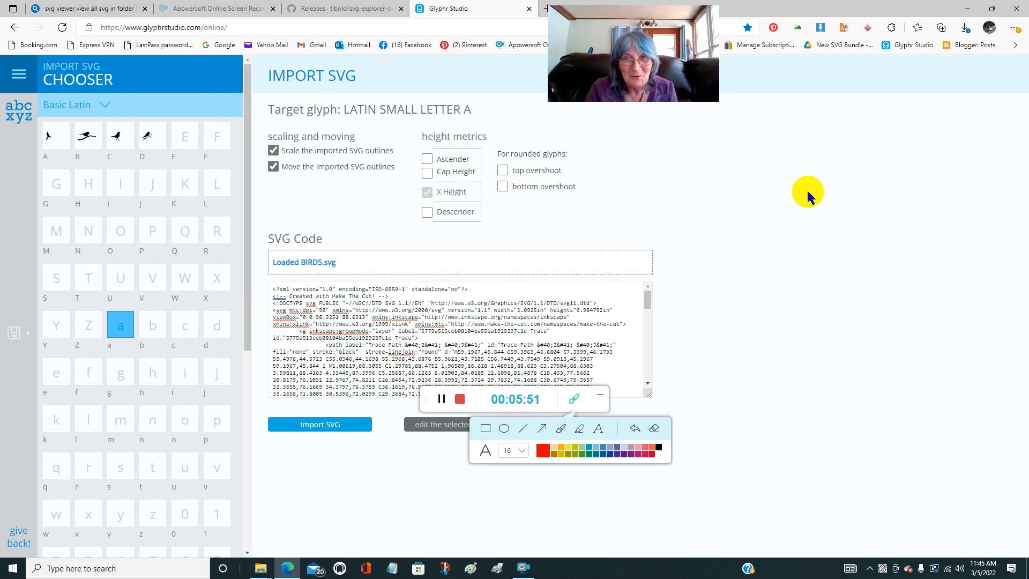